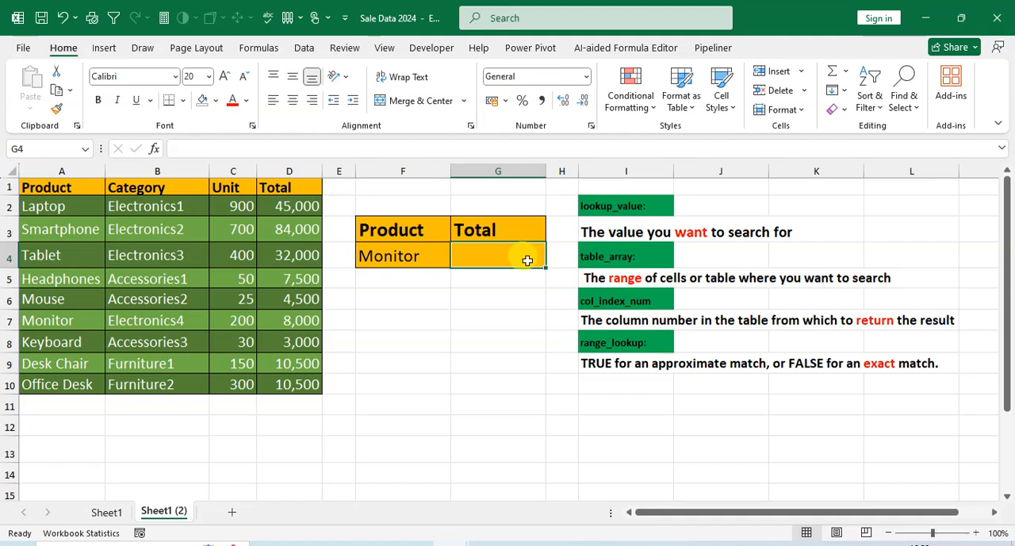
Start a VLOOKUP in G4 with the product in F4 as the lookup value.
{"action": "type", "text": "="}
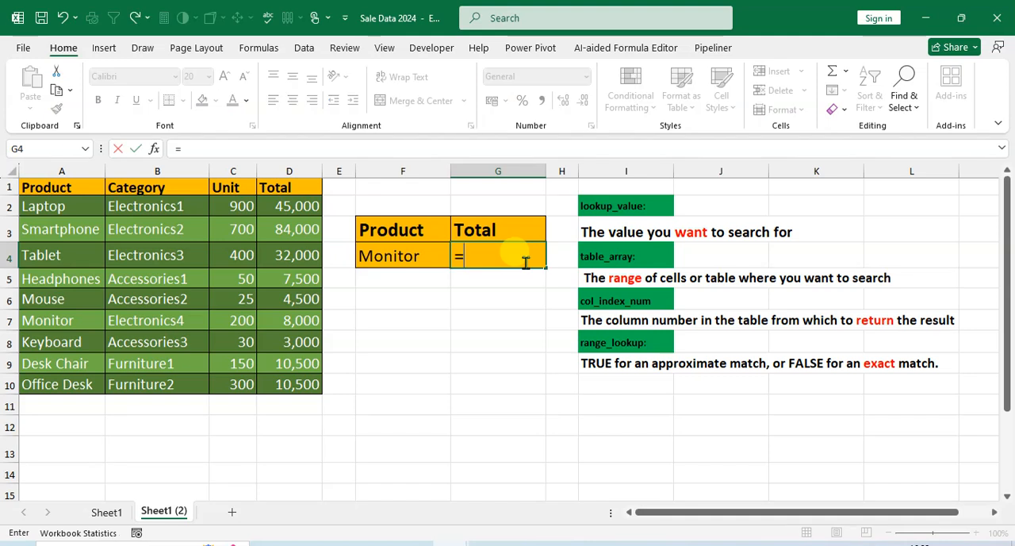
{"action": "type", "text": "vlo"}
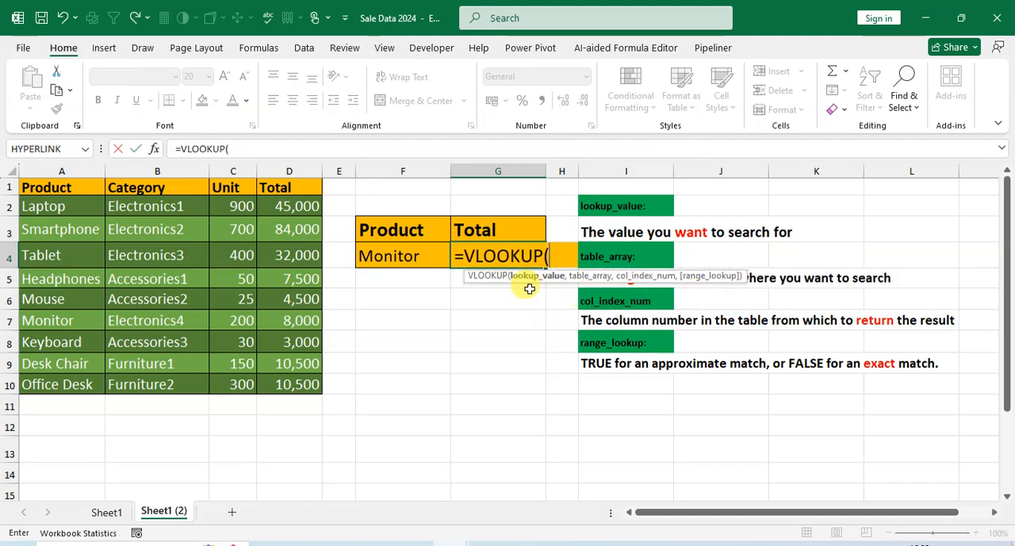
{"action": "mouse_move", "coordinate": [680, 222]}
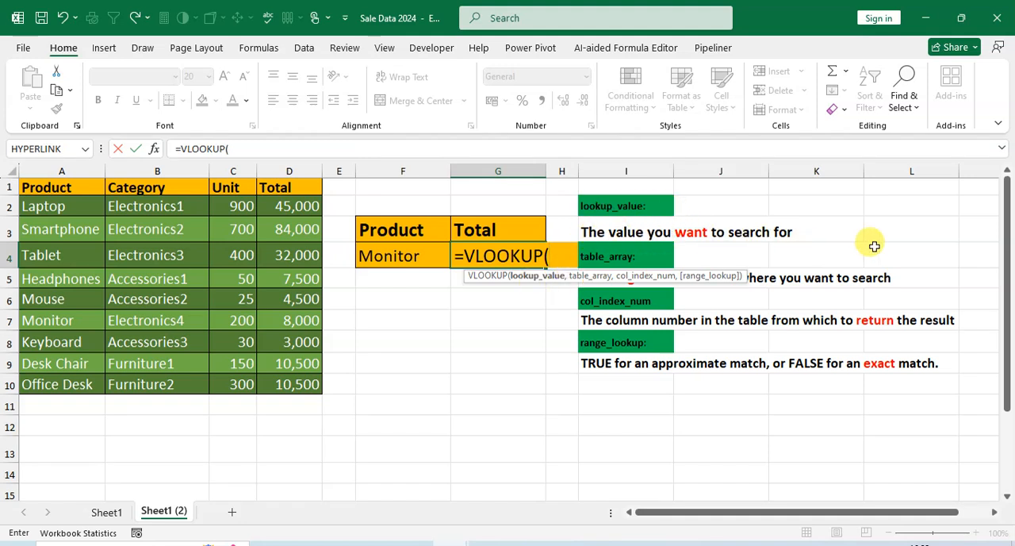
{"action": "left_click", "coordinate": [403, 254]}
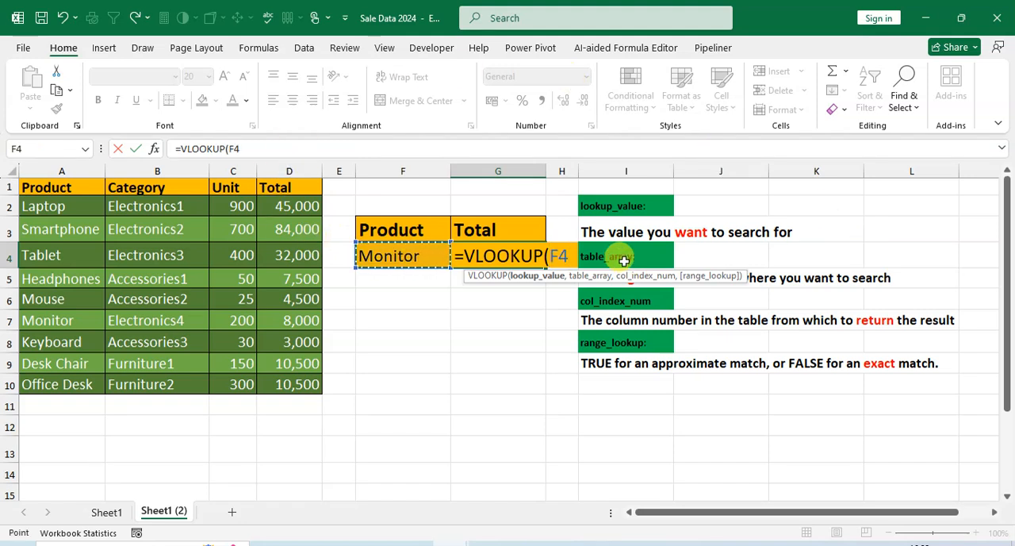
{"action": "type", "text": ",A1:D10"}
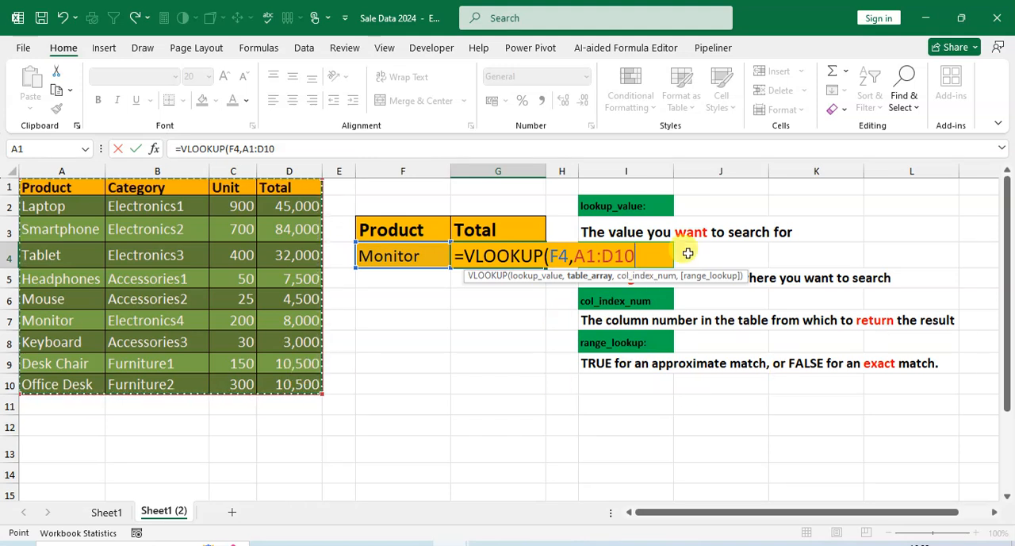
{"action": "mouse_move", "coordinate": [510, 298]}
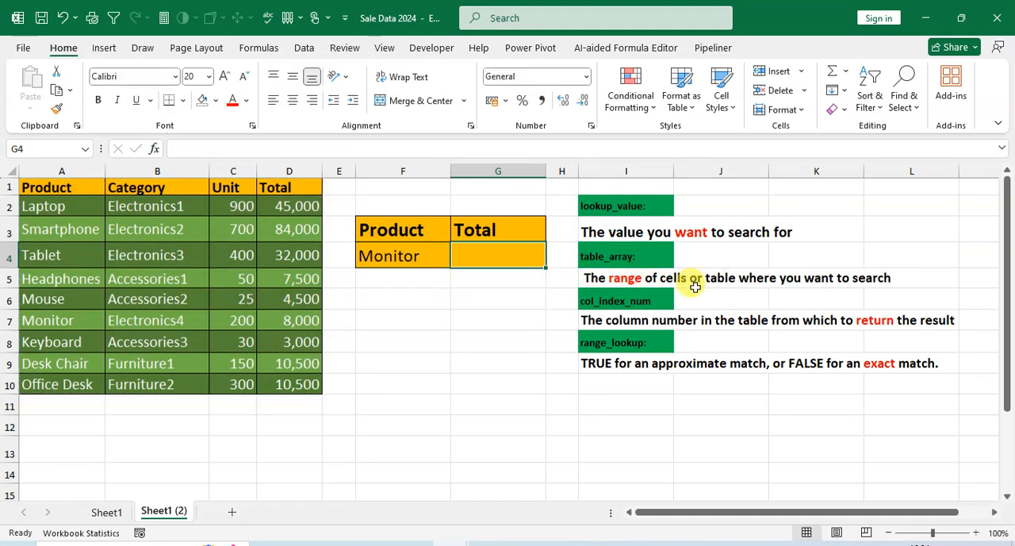
{"action": "mouse_move", "coordinate": [919, 302]}
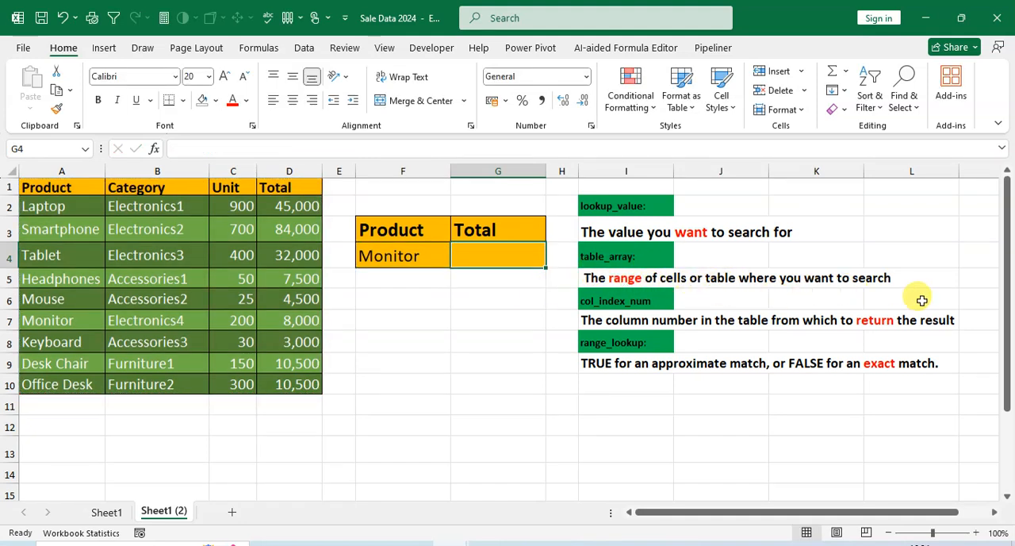
{"action": "mouse_move", "coordinate": [712, 290]}
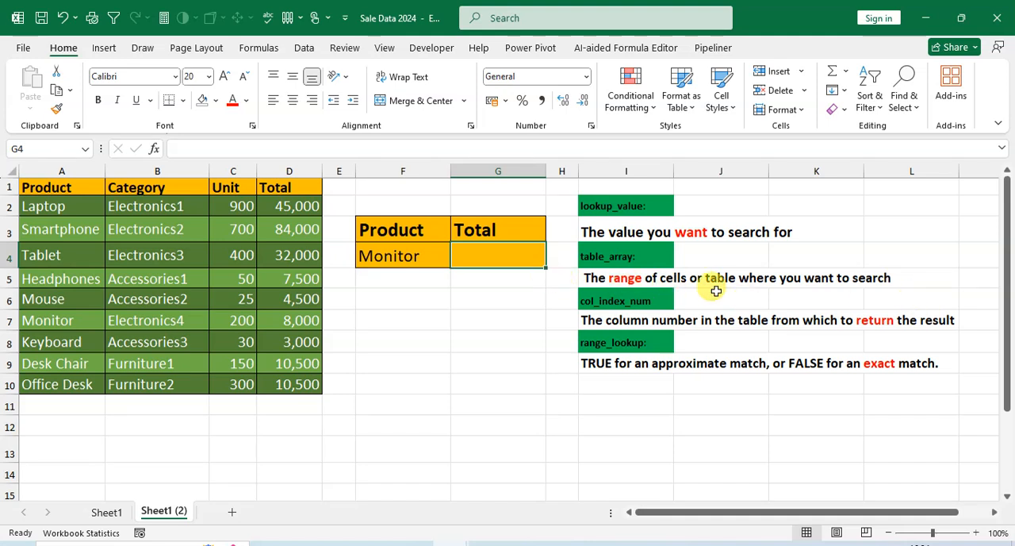
{"action": "mouse_move", "coordinate": [894, 287]}
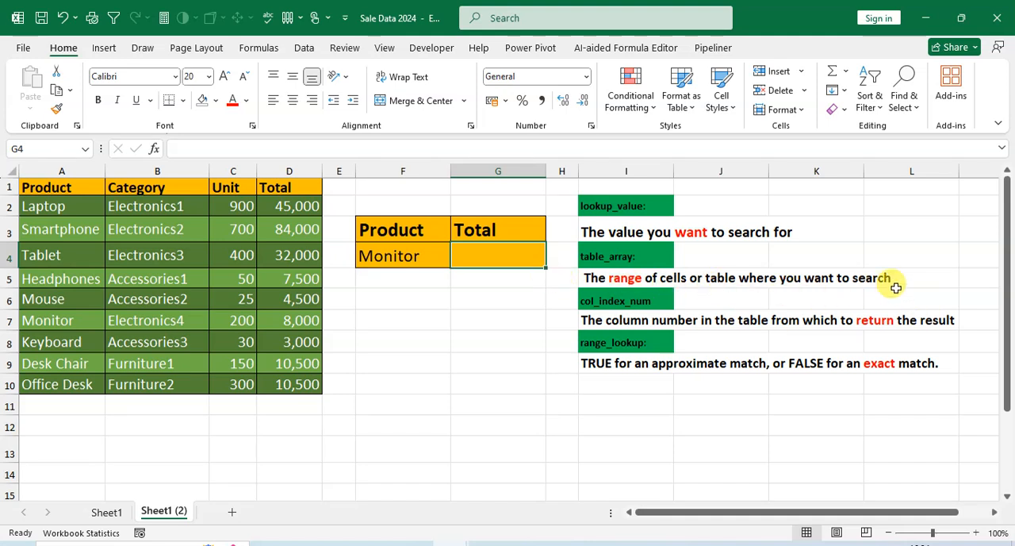
{"action": "mouse_move", "coordinate": [388, 250]}
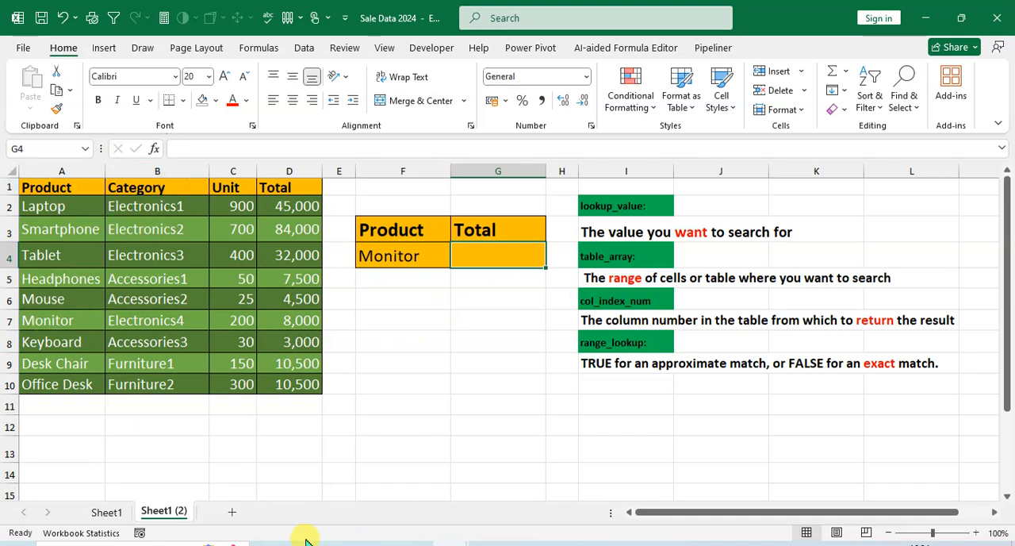
{"action": "mouse_move", "coordinate": [447, 359]}
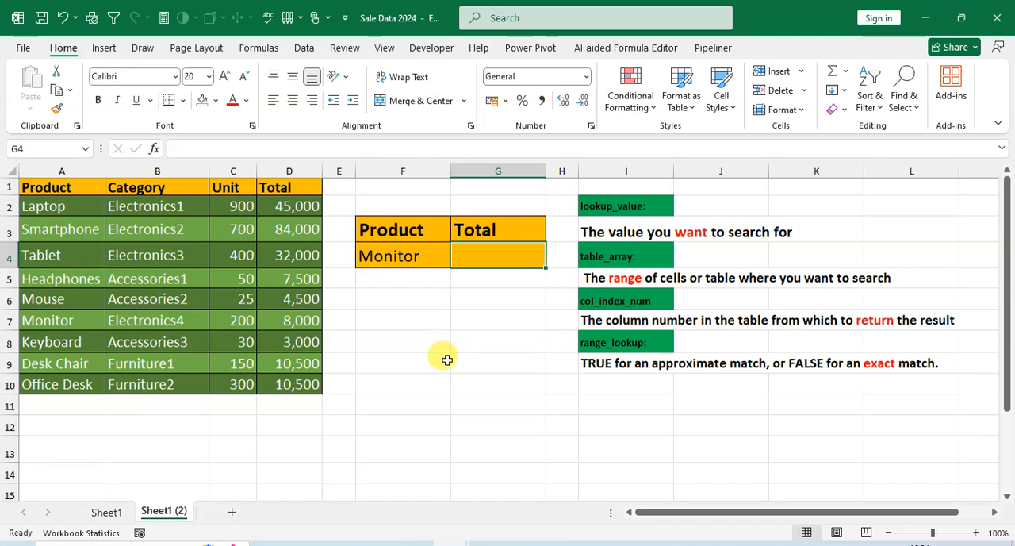
{"action": "mouse_move", "coordinate": [609, 307]}
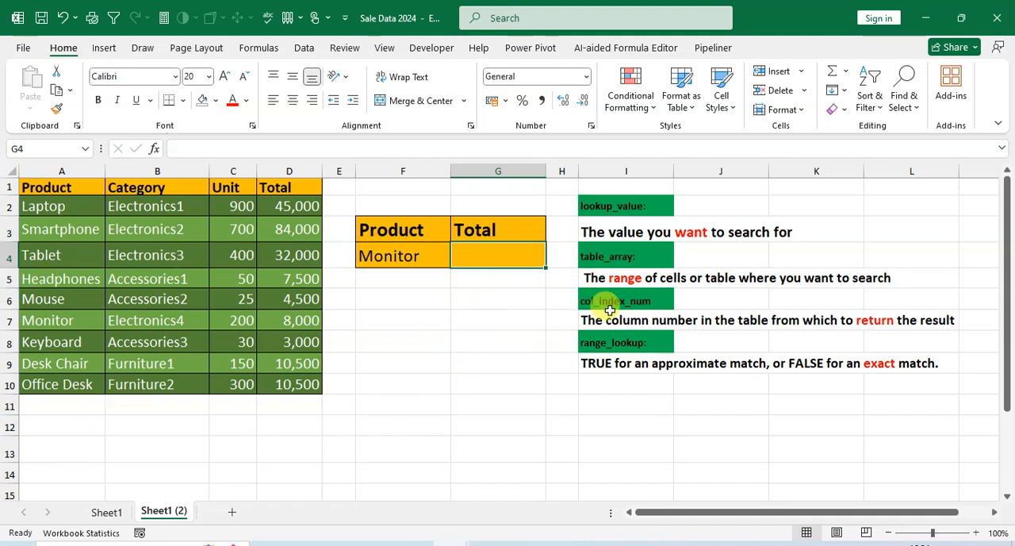
Re-enter =VLOOKUP(F4,A1:D10, in G4 with Monitor as lookup value and A1:D10 as table.
{"action": "type", "text": "="}
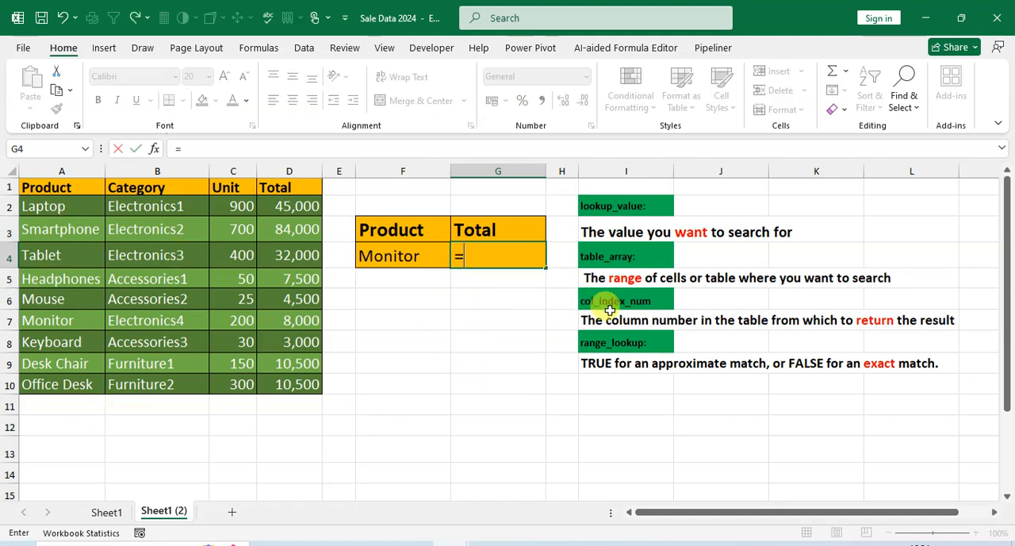
{"action": "type", "text": "VLOOKUP("}
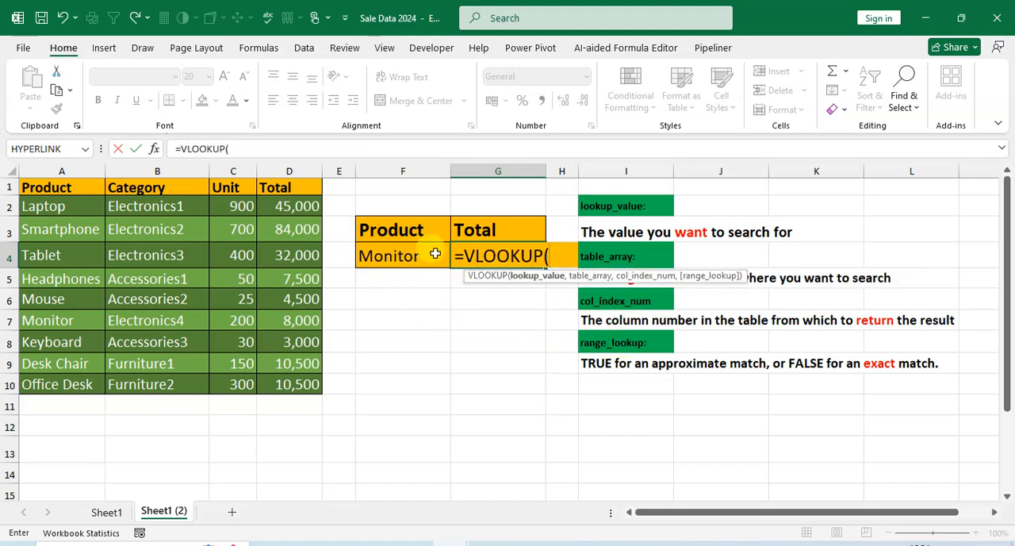
{"action": "left_click", "coordinate": [403, 255]}
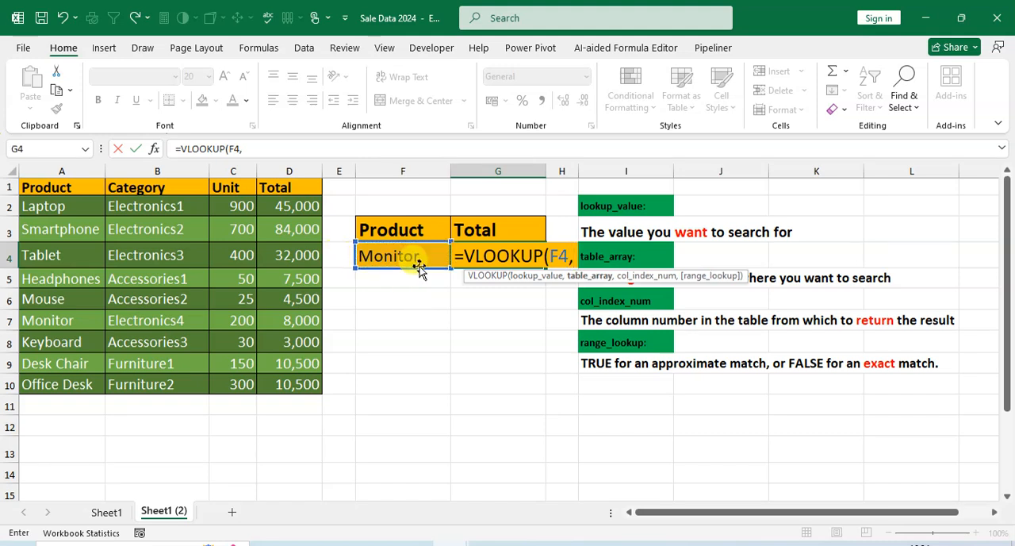
{"action": "left_click_drag", "start_coordinate": [46, 187], "coordinate": [289, 384]}
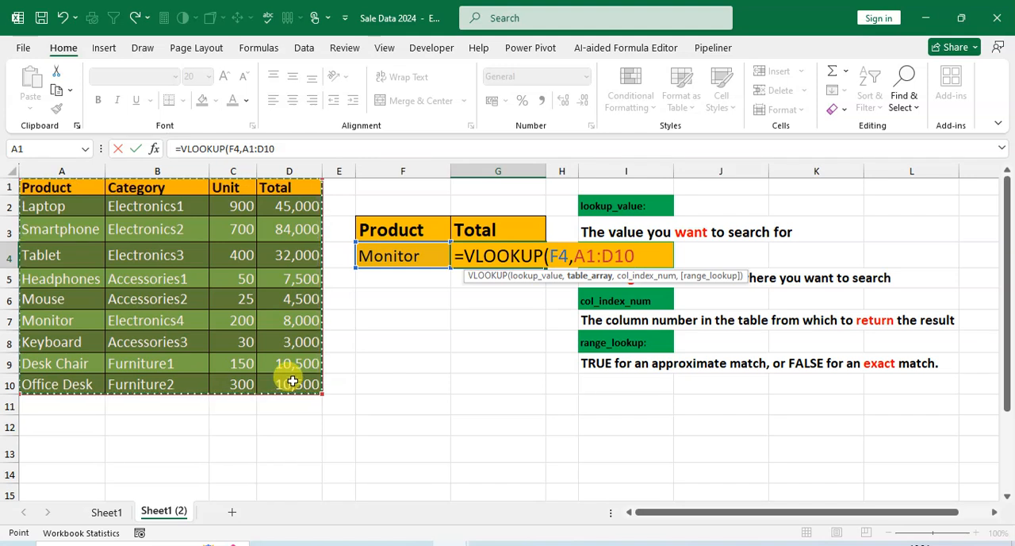
{"action": "type", "text": ","}
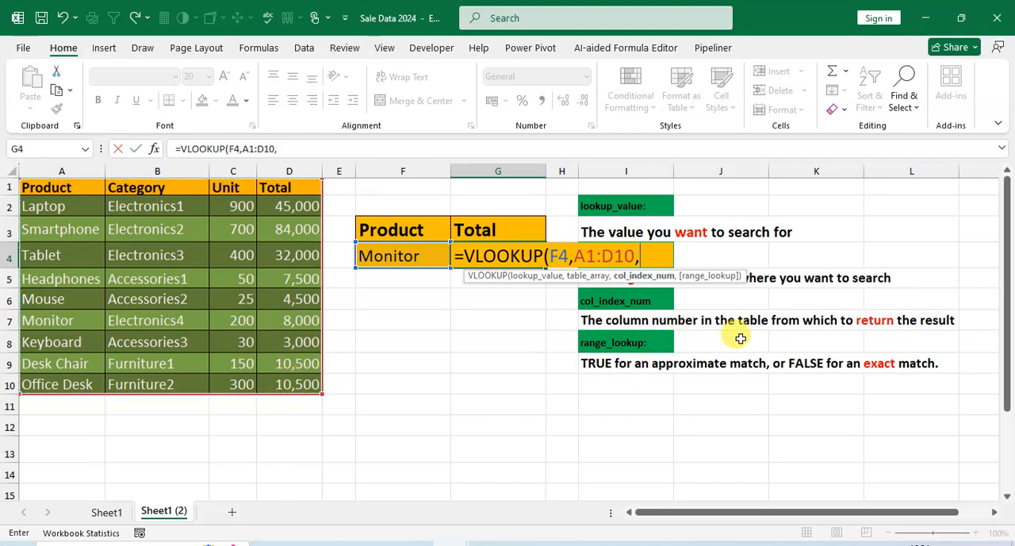
{"action": "mouse_move", "coordinate": [568, 333]}
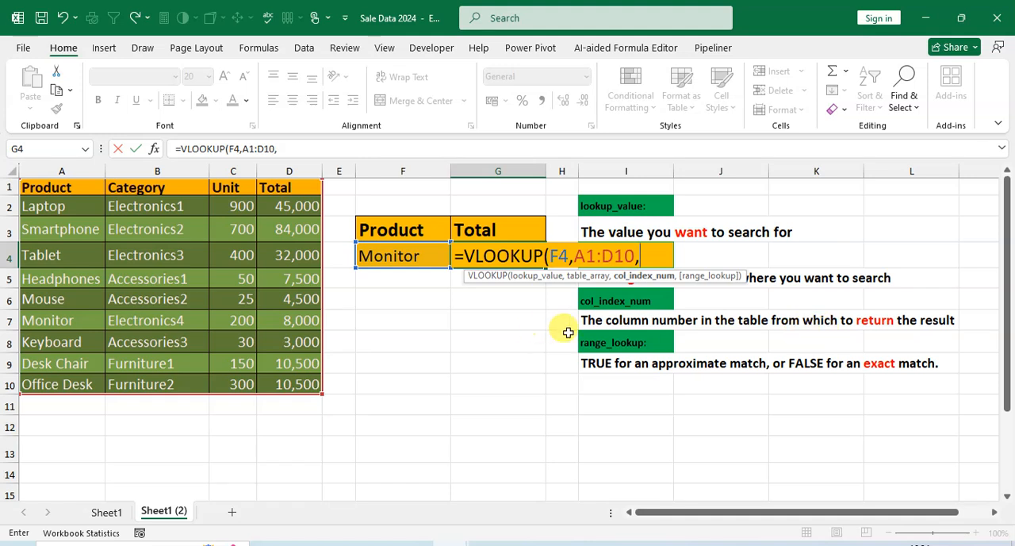
{"action": "mouse_move", "coordinate": [875, 327]}
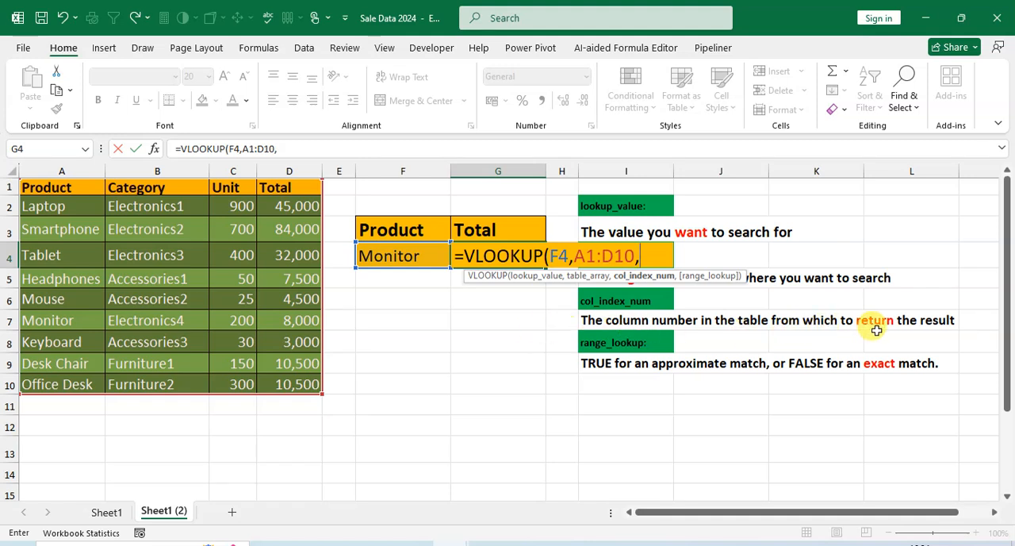
{"action": "mouse_move", "coordinate": [1000, 336]}
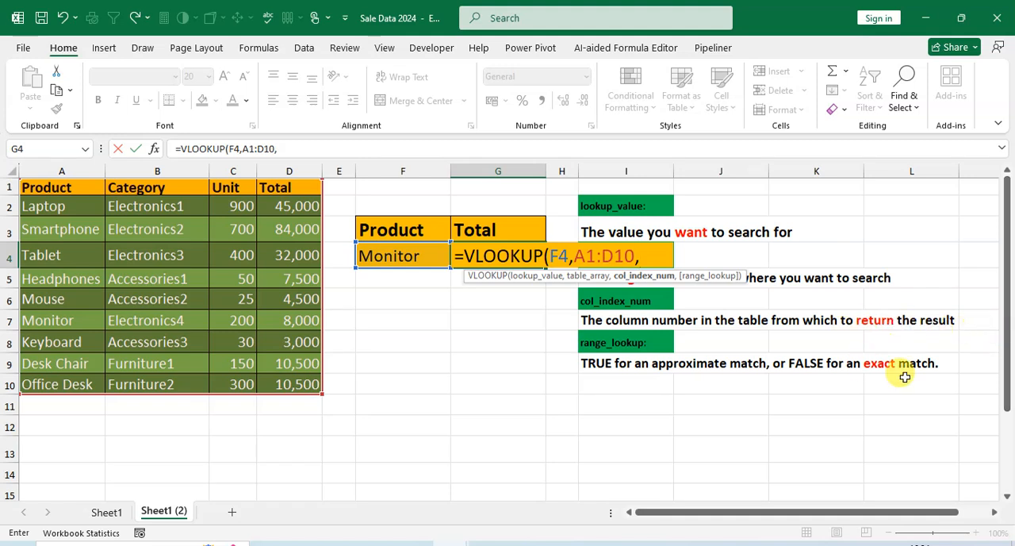
{"action": "mouse_move", "coordinate": [880, 321]}
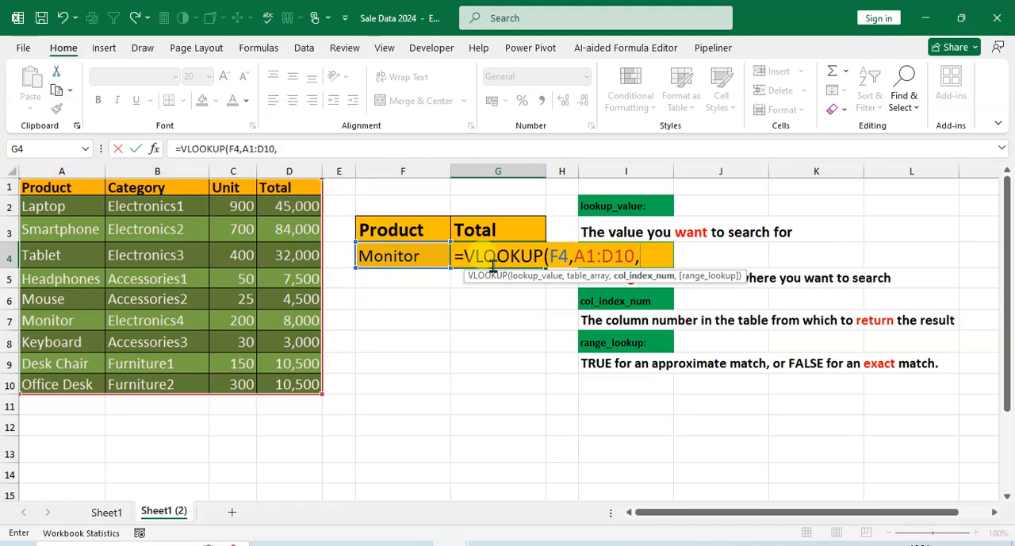
Finish the VLOOKUP with column 4 and FALSE exact match so G4 returns 8000.
{"action": "type", "text": "4,"}
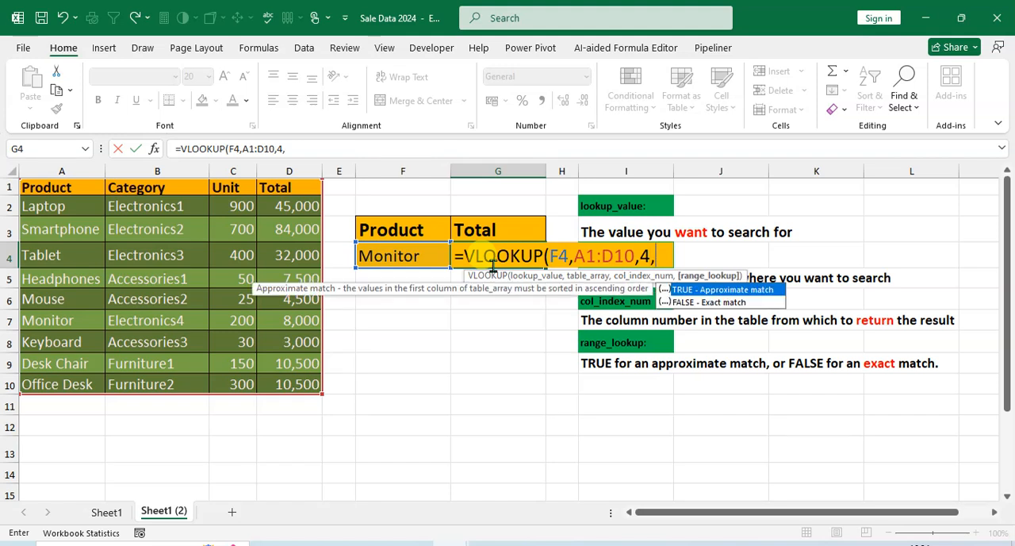
{"action": "mouse_move", "coordinate": [785, 308]}
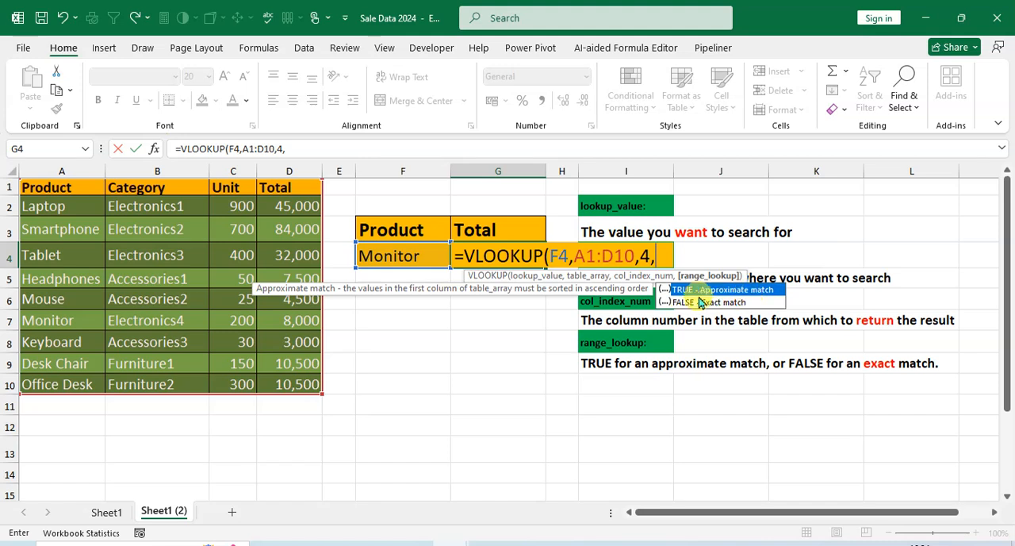
{"action": "mouse_move", "coordinate": [746, 308]}
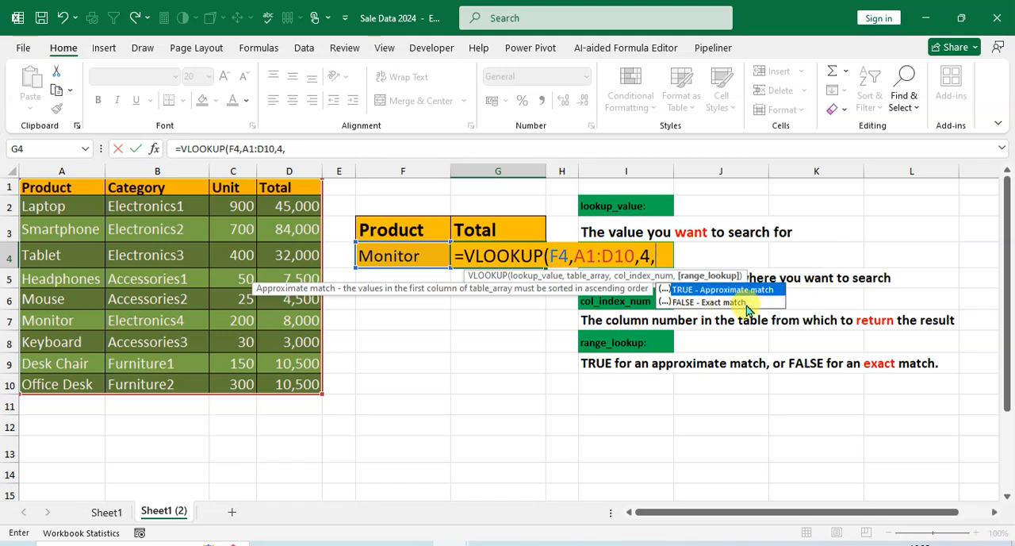
{"action": "type", "text": "f"}
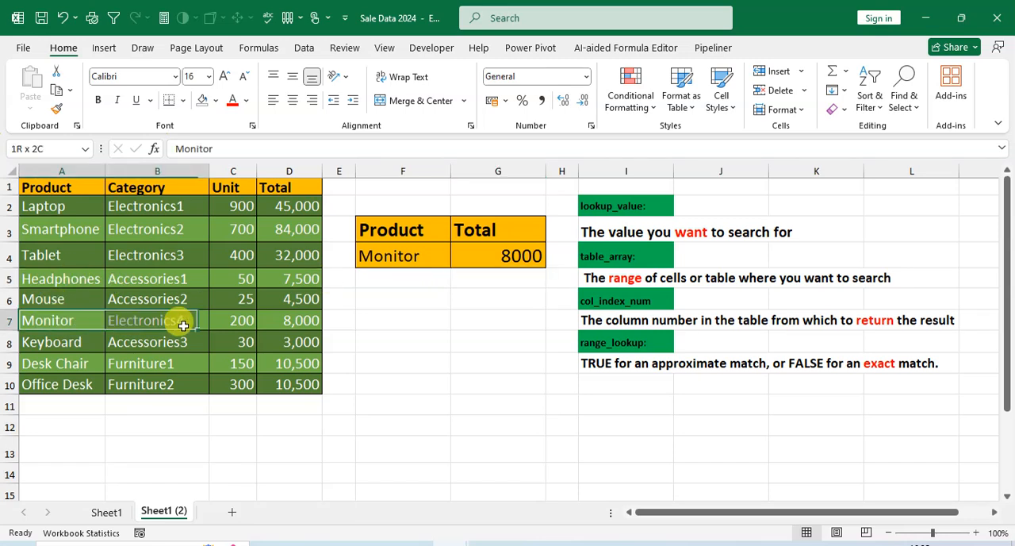
Replace Monitor with Tablet in F4 so the Total updates to 32000.
{"action": "left_click", "coordinate": [219, 99]}
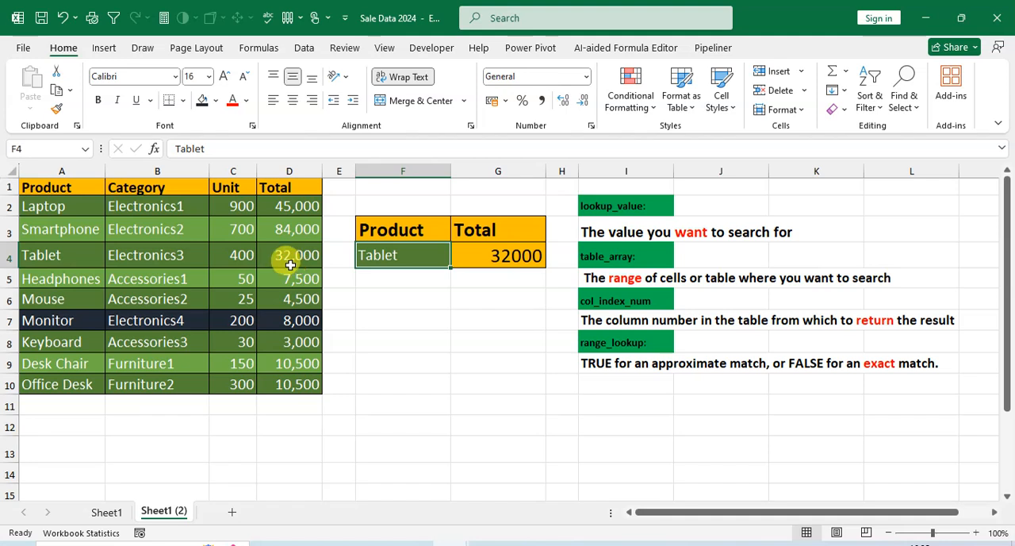
{"action": "mouse_move", "coordinate": [552, 268]}
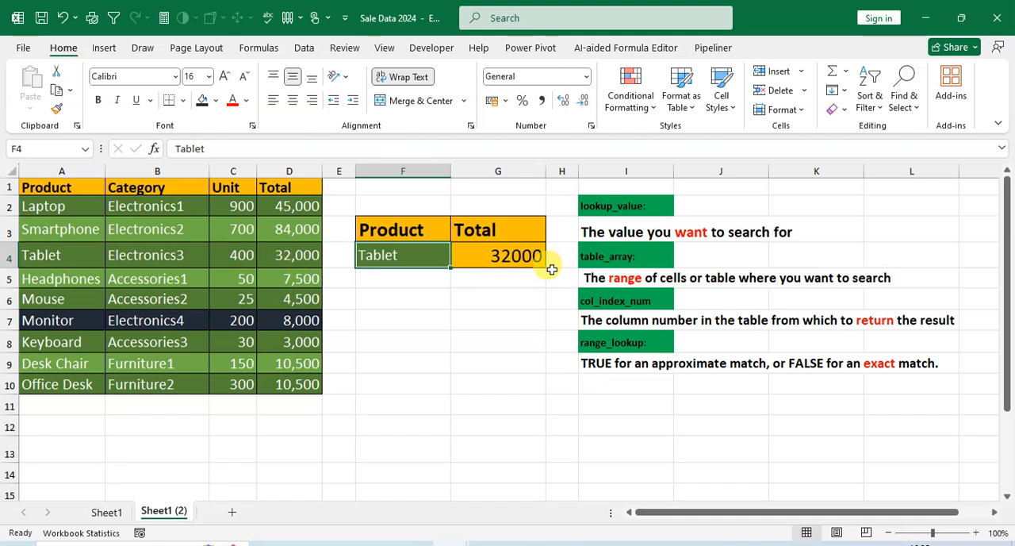